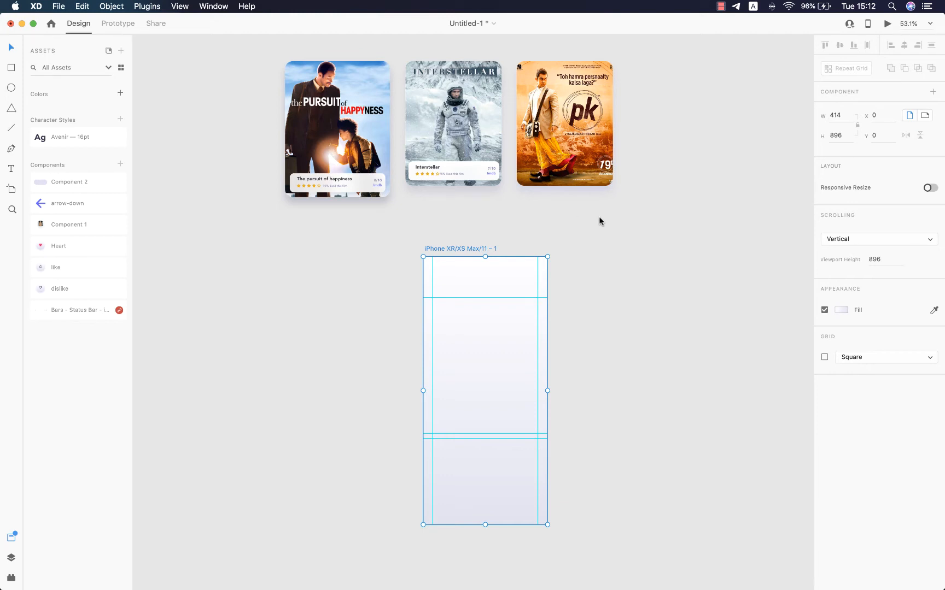
mouse_move(632, 208)
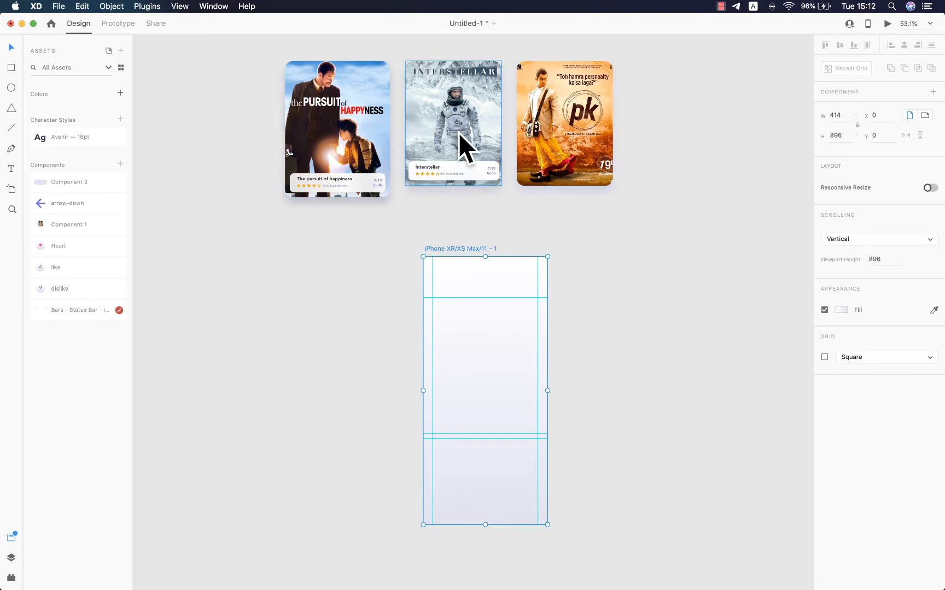
mouse_move(600, 221)
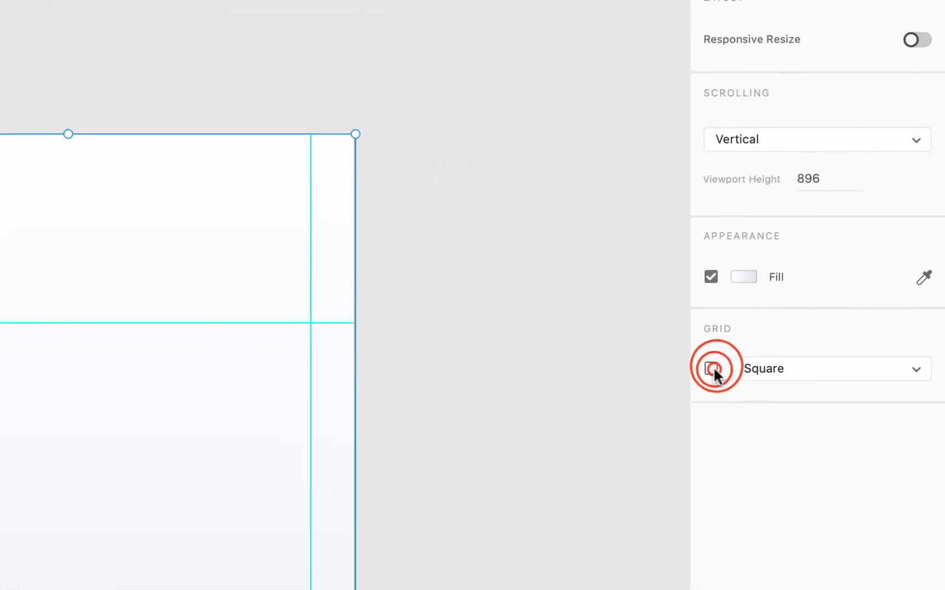
Turn on the square grid and place the status bar, back arrow and avatar on top
left_click(712, 369)
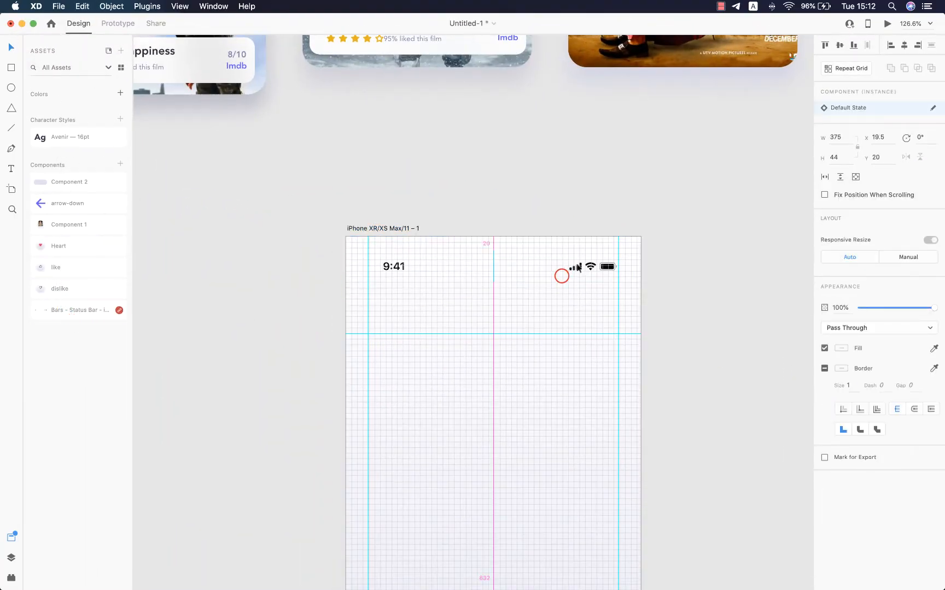
left_click(890, 45)
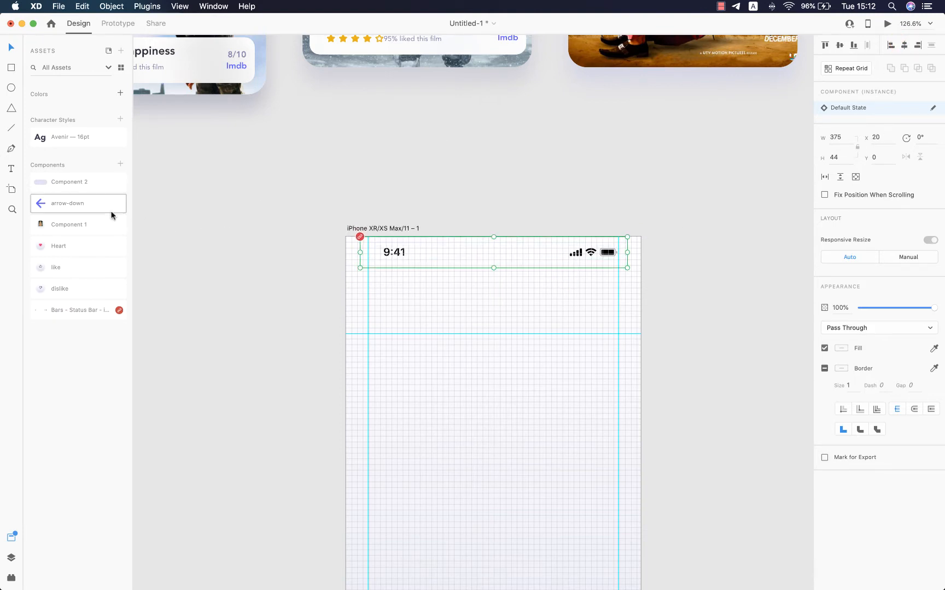
left_click(426, 297)
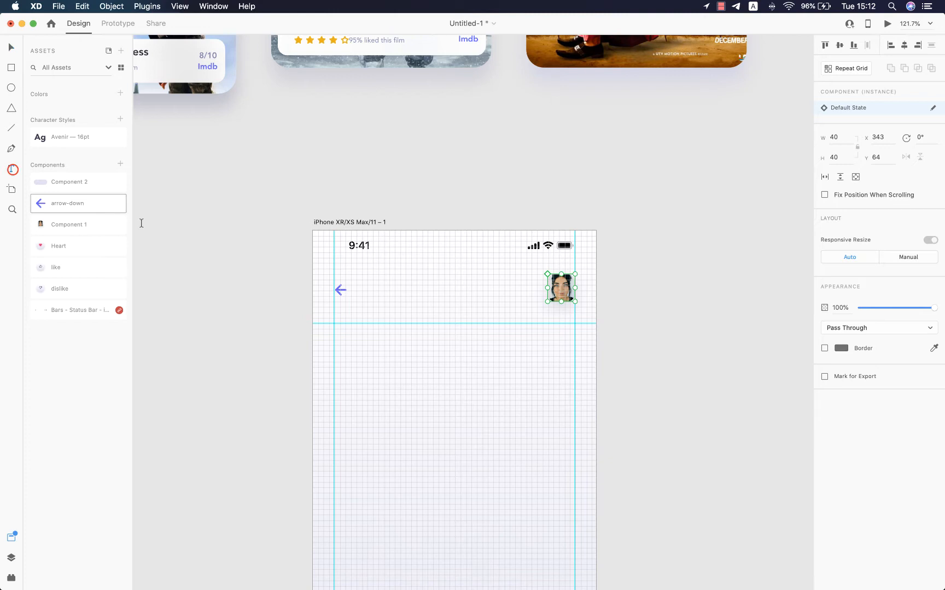
Type the heading 'Do you like this movie?' between the back arrow and avatar
type("Do y")
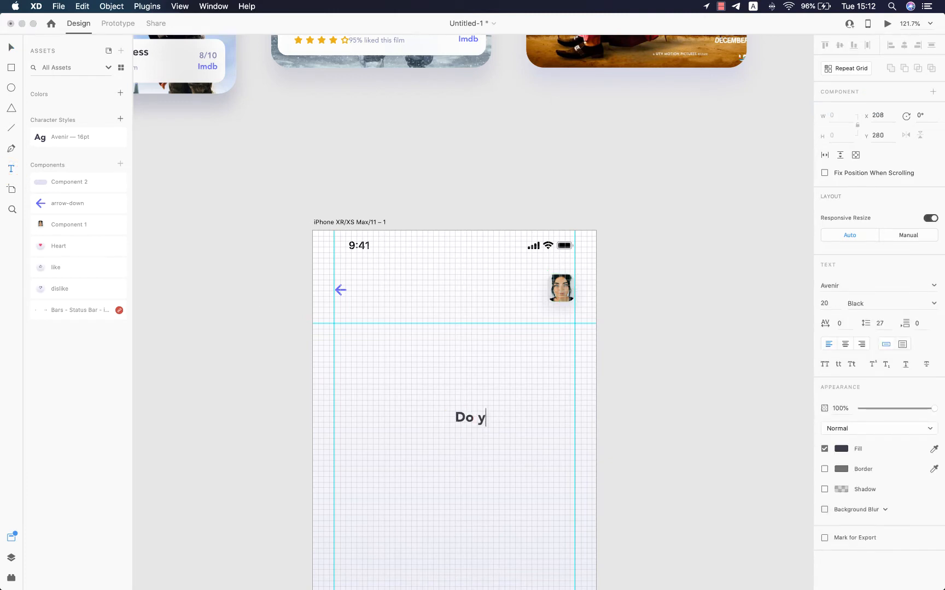
type("ou like this mo")
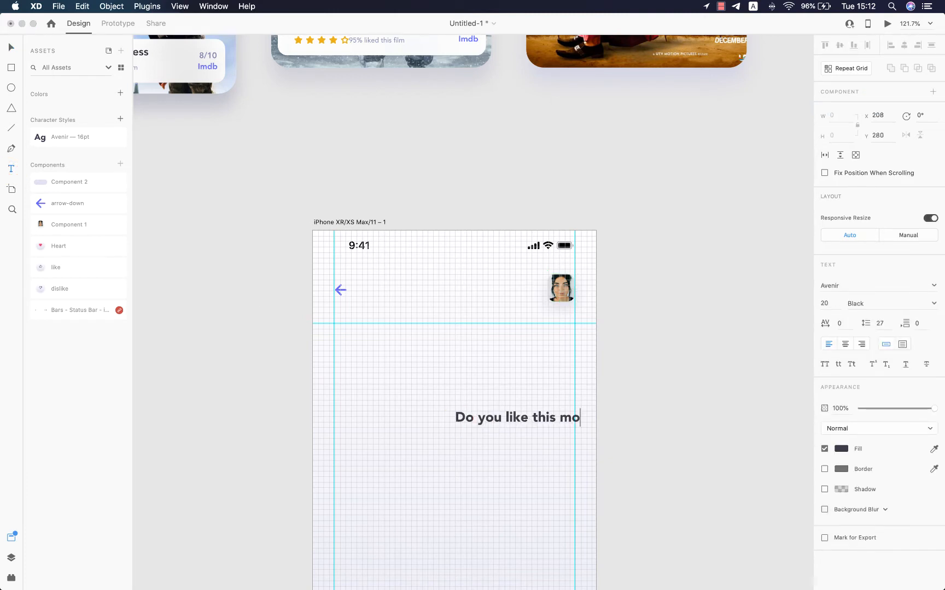
type("vie?")
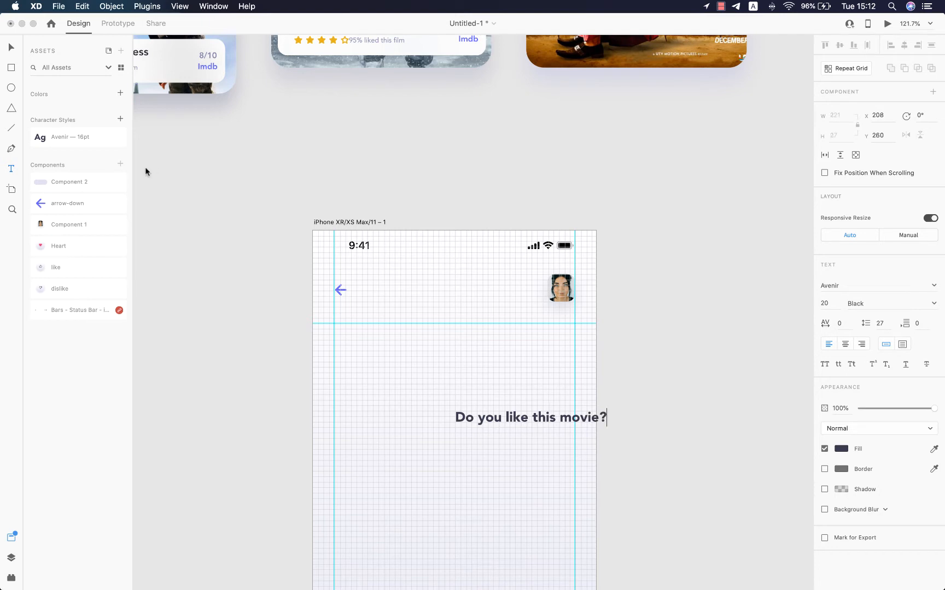
left_click(77, 137)
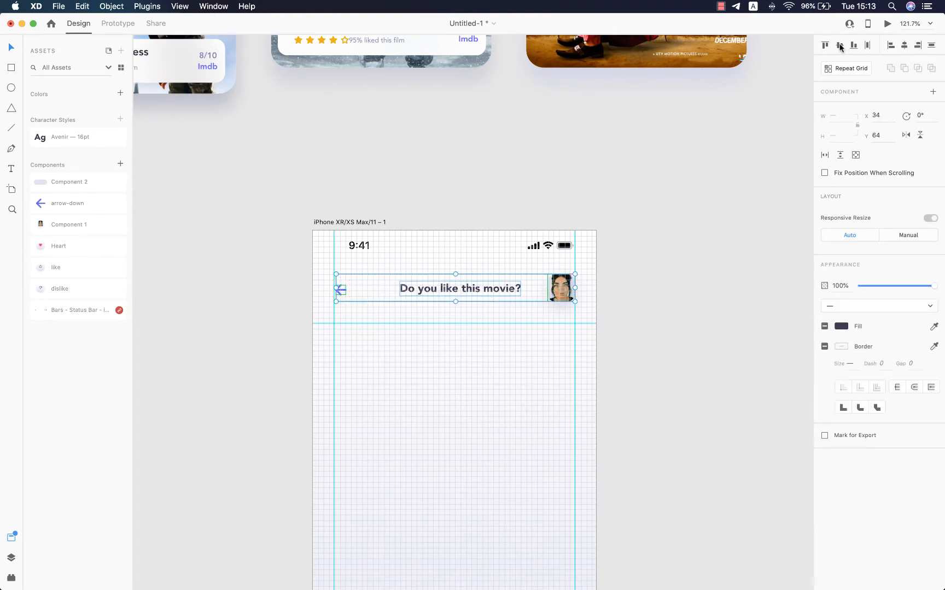
Align the back arrow, heading and avatar to the vertical middle in one row
left_click(866, 45)
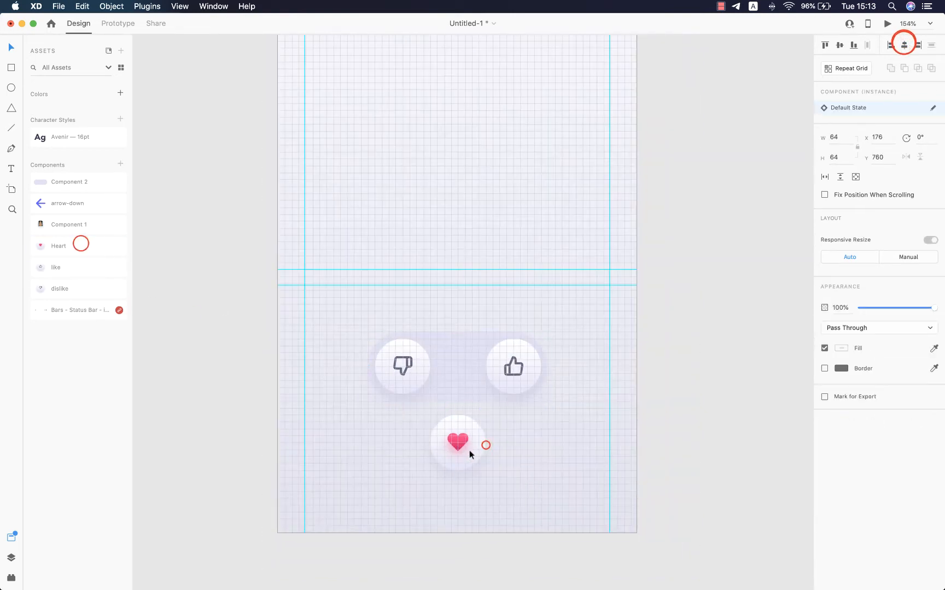
Scroll through the assets to reach the three movie cover groups
scroll("down", 3)
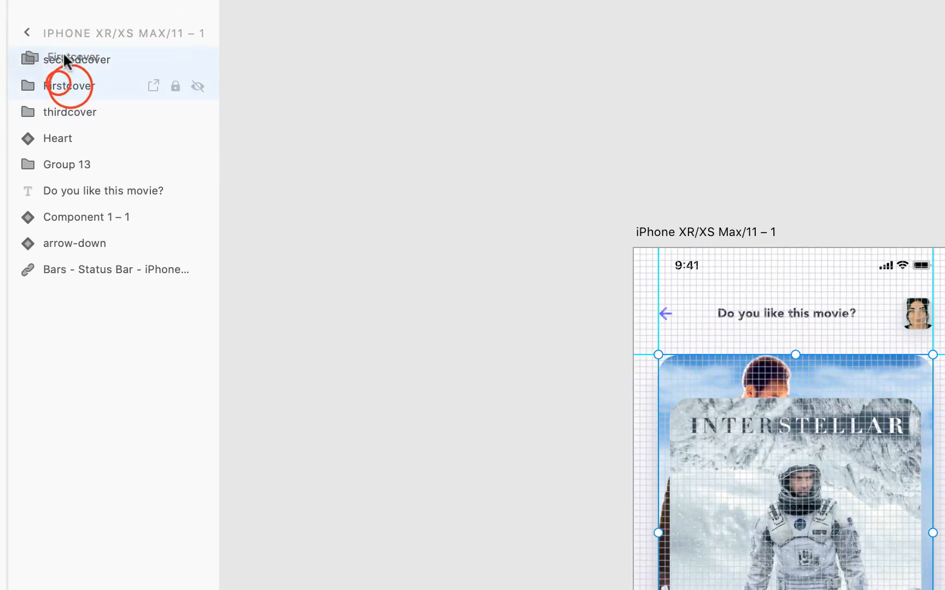
Select all three cover layers, group them with Cmd+G and name the group 'covers'
left_click(69, 112)
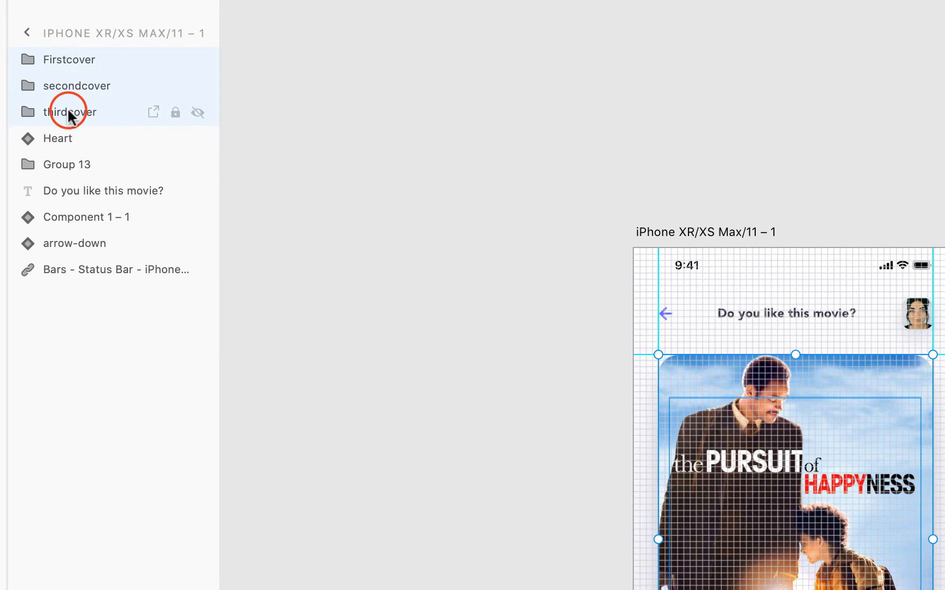
key("cmd+g")
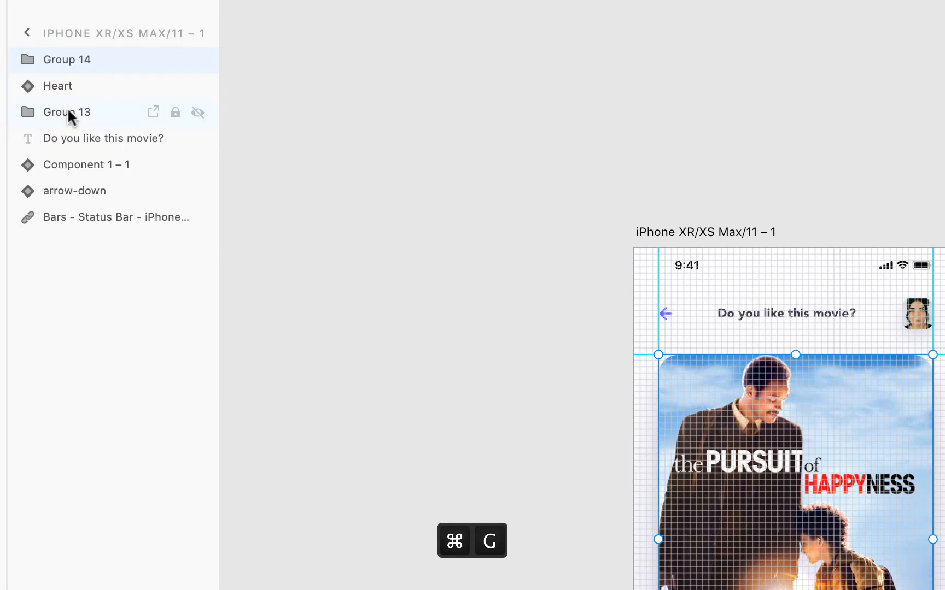
double_click(66, 59)
type("covers")
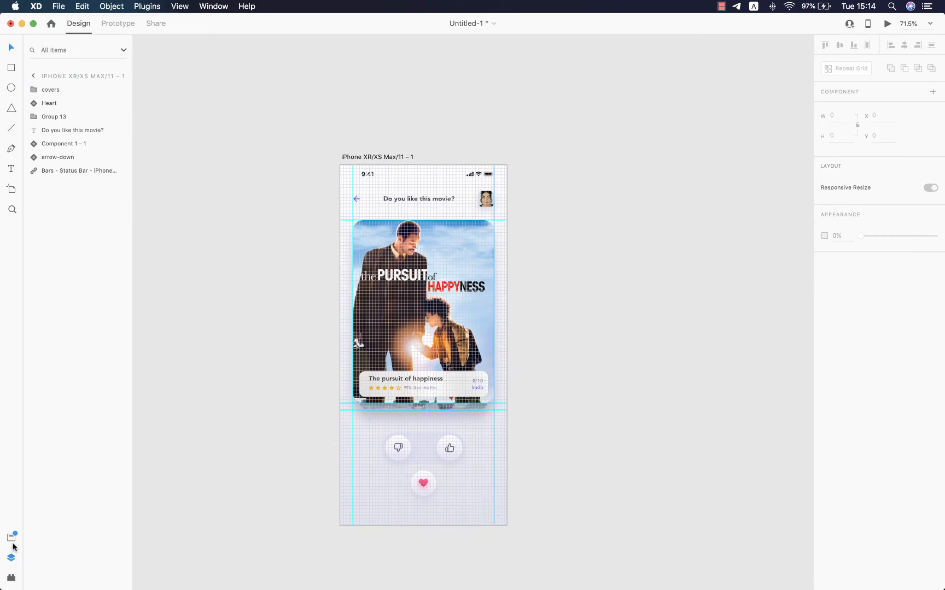
left_click(11, 537)
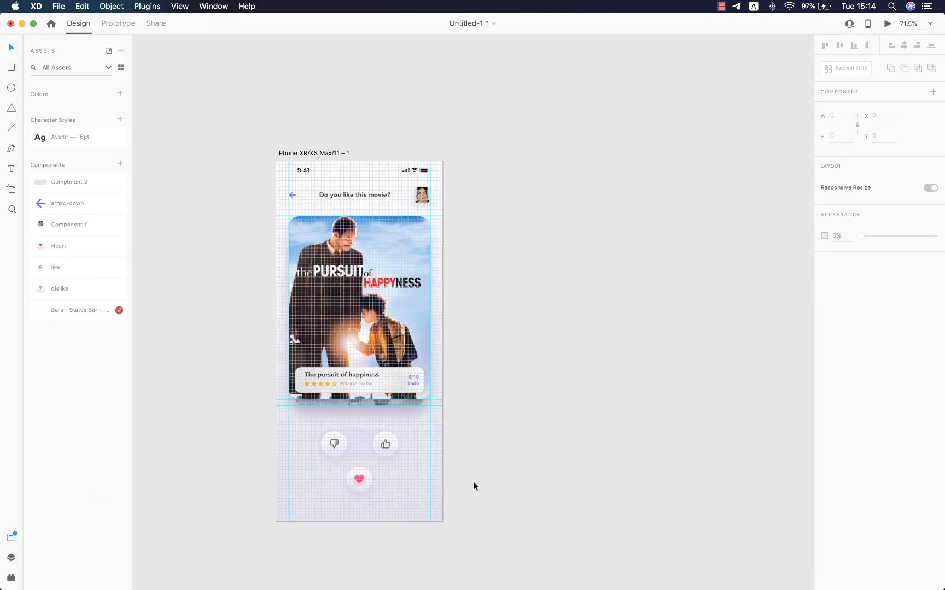
Duplicate the first artboard and reorder the copy's covers so Interstellar is on top
left_click(312, 151)
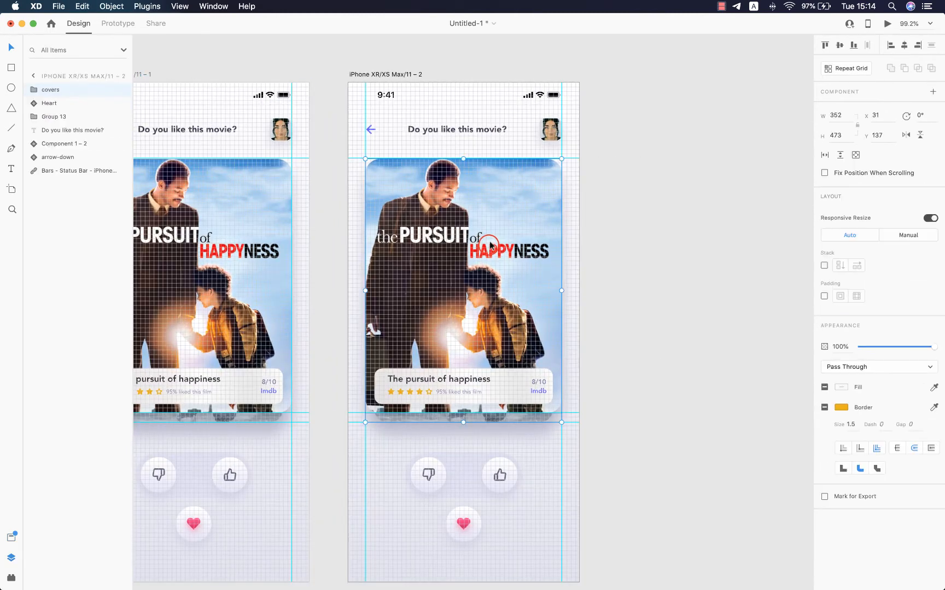
left_click(35, 90)
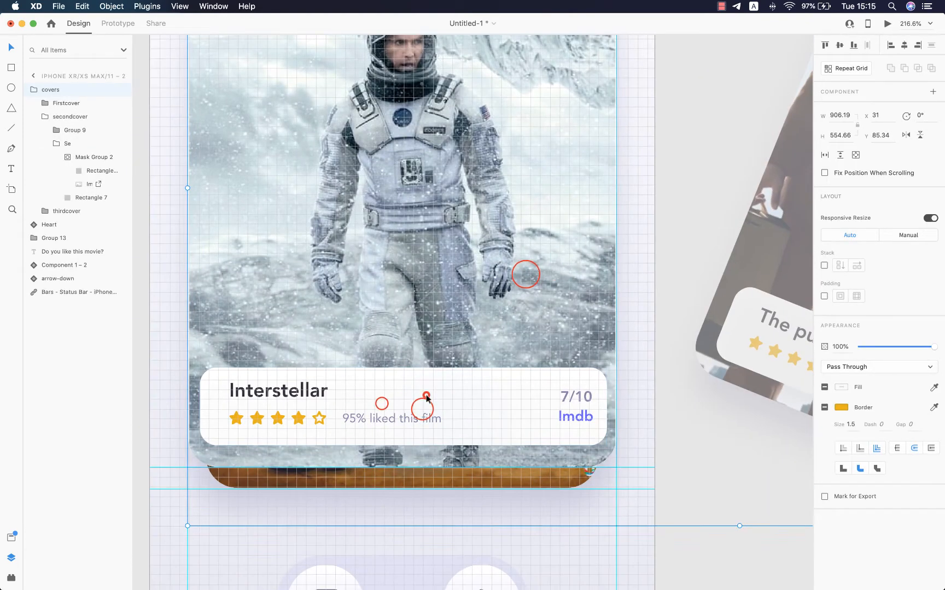
left_click(404, 407)
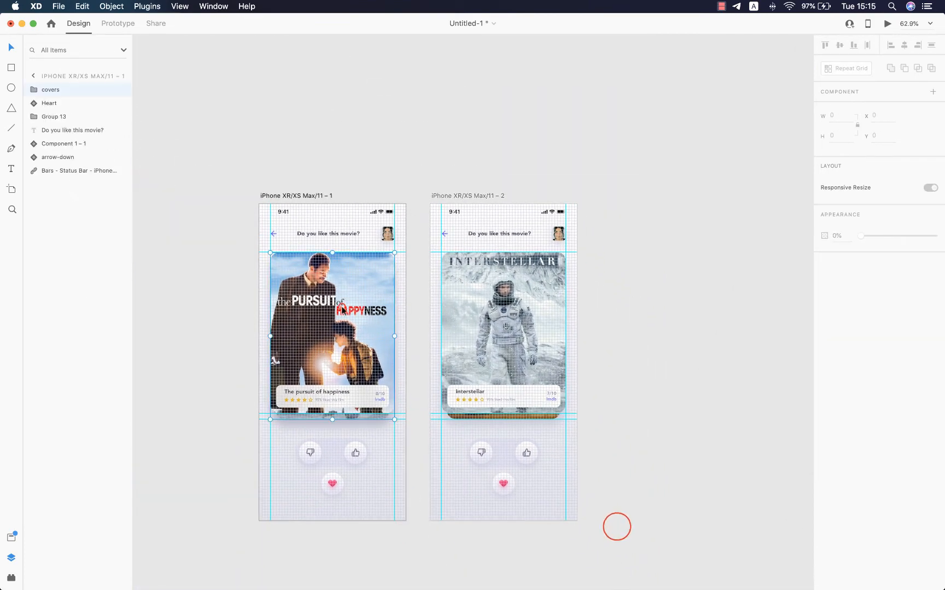
Set the drag auto-animate easing to Ease Out and preview the swipe to Interstellar
left_click(118, 23)
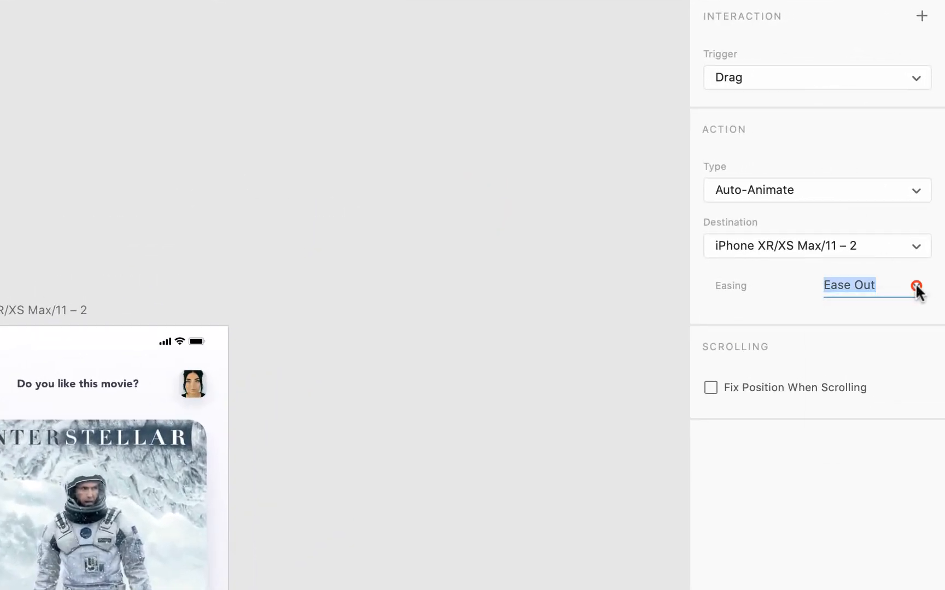
left_click(916, 285)
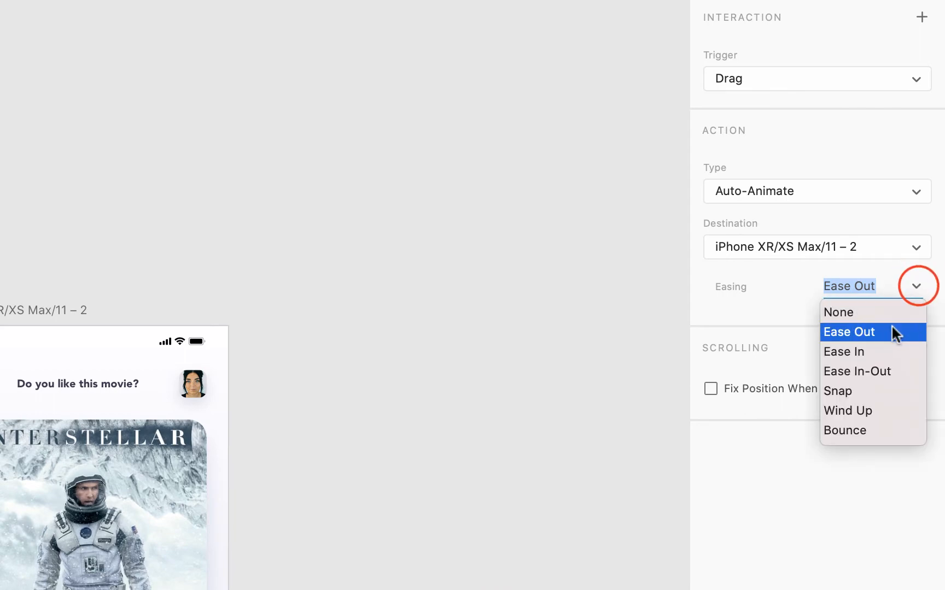
left_click(849, 332)
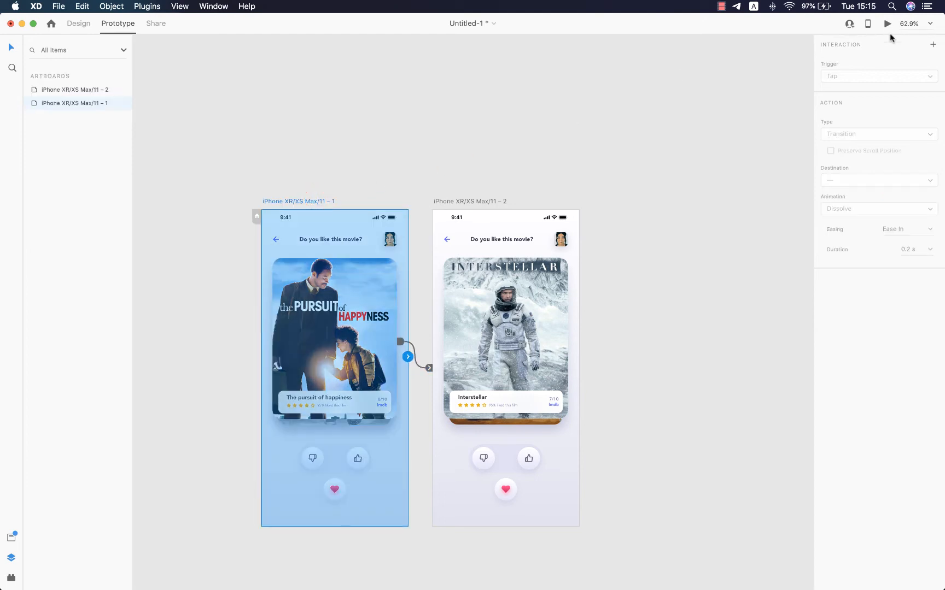
left_click(886, 24)
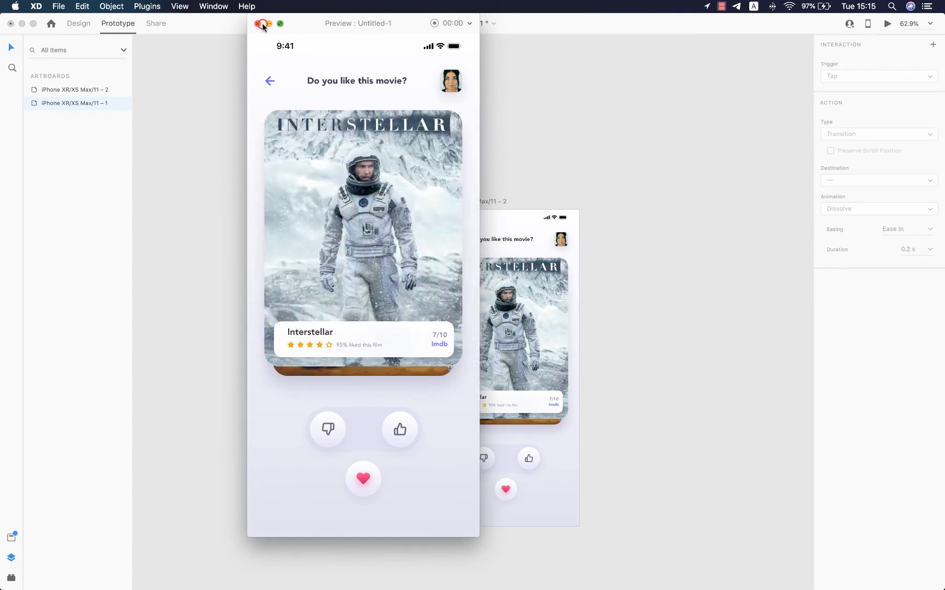
left_click(260, 23)
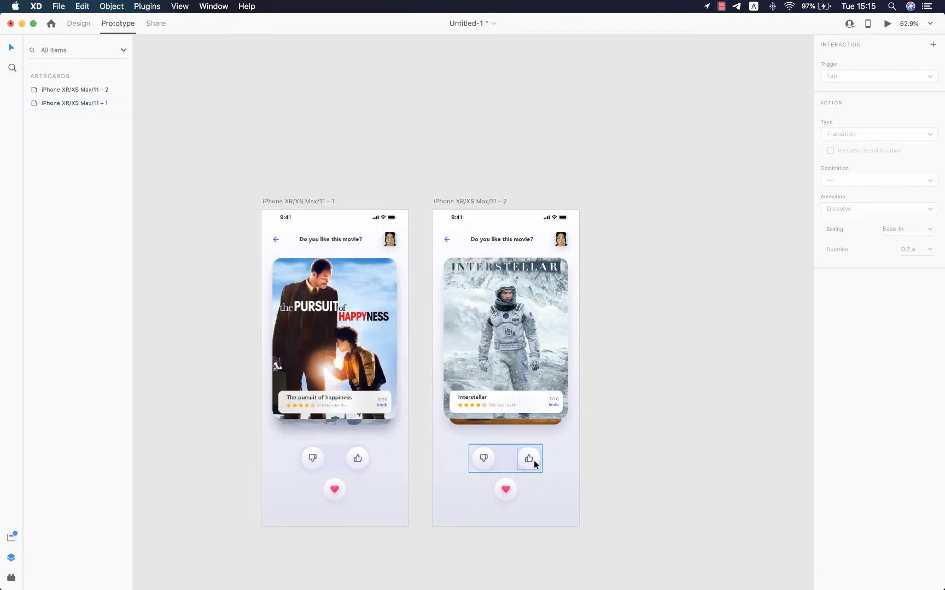
Rotate the thumbs-up icon inside Group 13 on artboard 2 to 31°
double_click(528, 458)
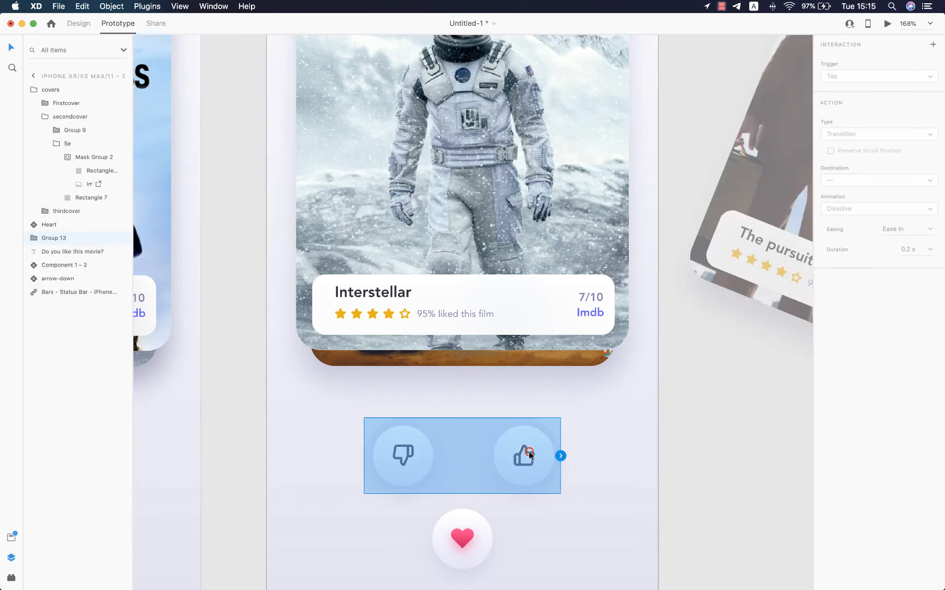
left_click(78, 23)
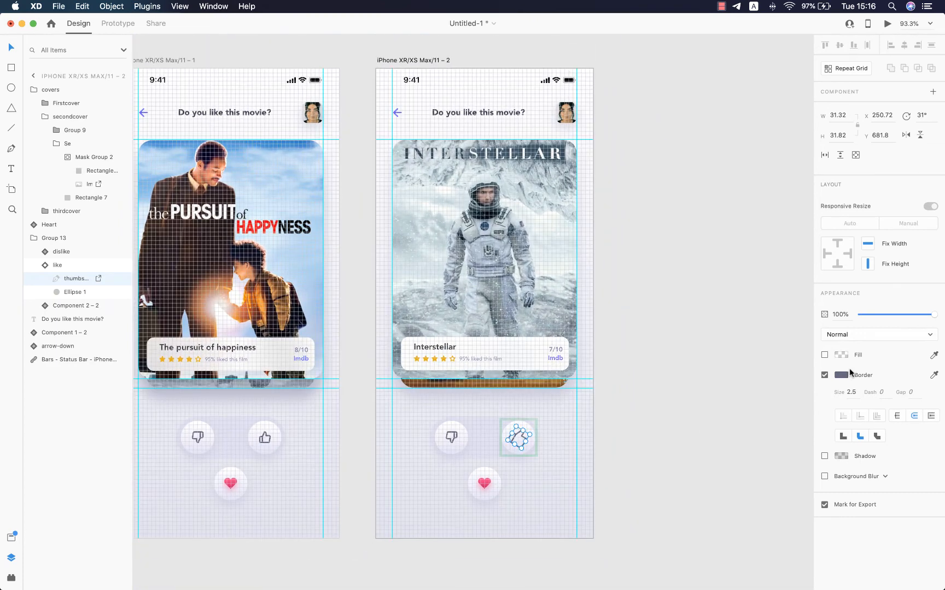
left_click(858, 375)
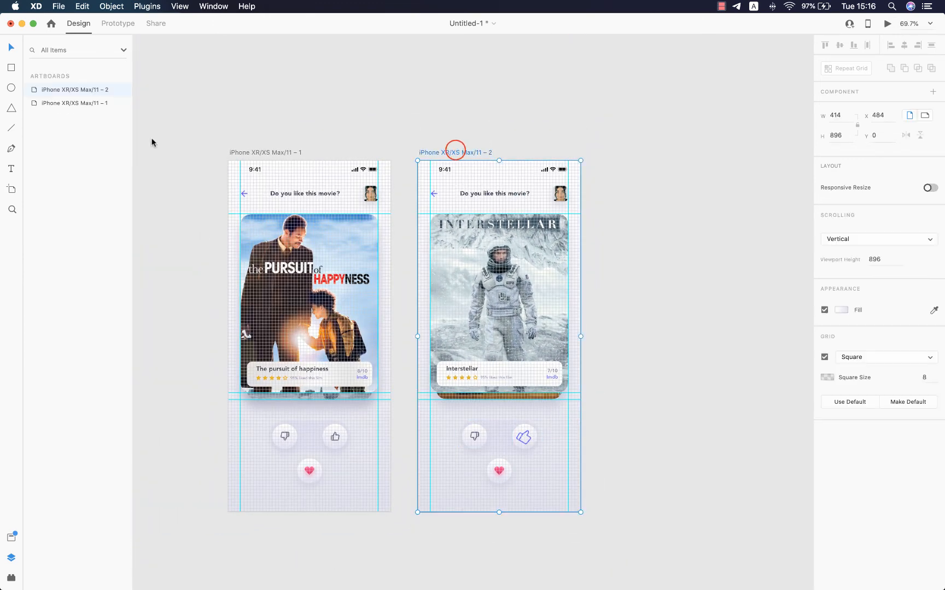
Duplicate artboard 2 as artboard 3 and reset its thumbs-up rotation to upright
right_click(74, 90)
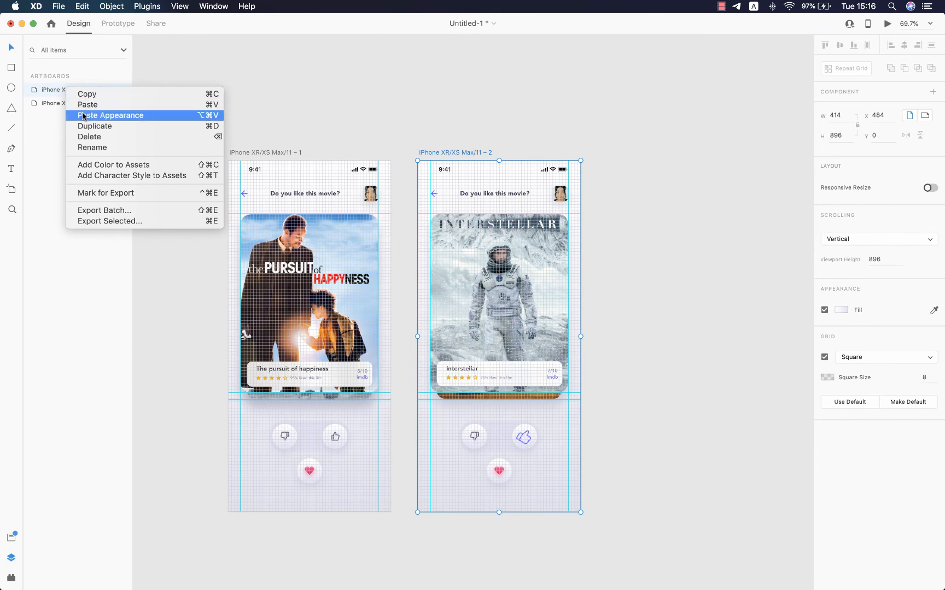
left_click(95, 126)
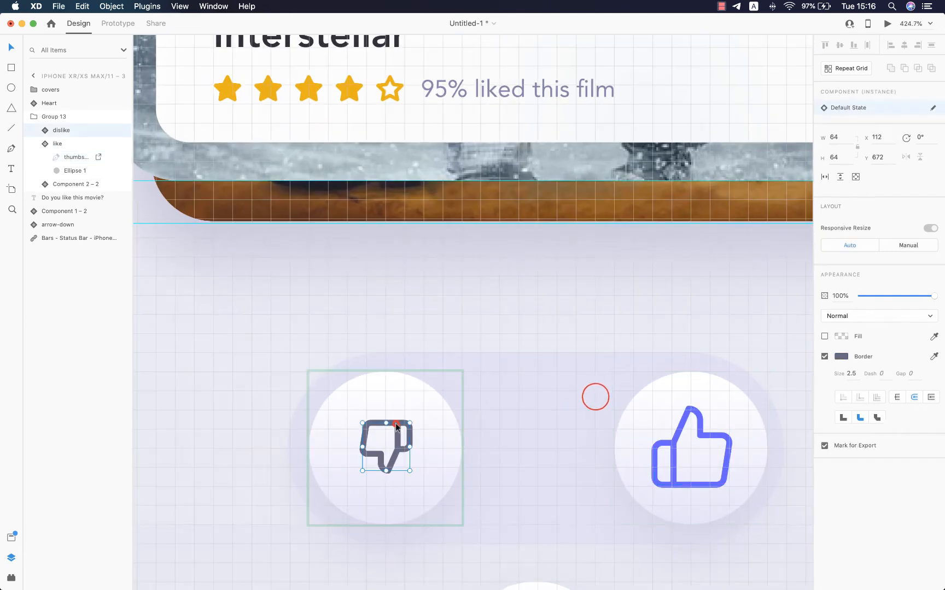
left_click(691, 448)
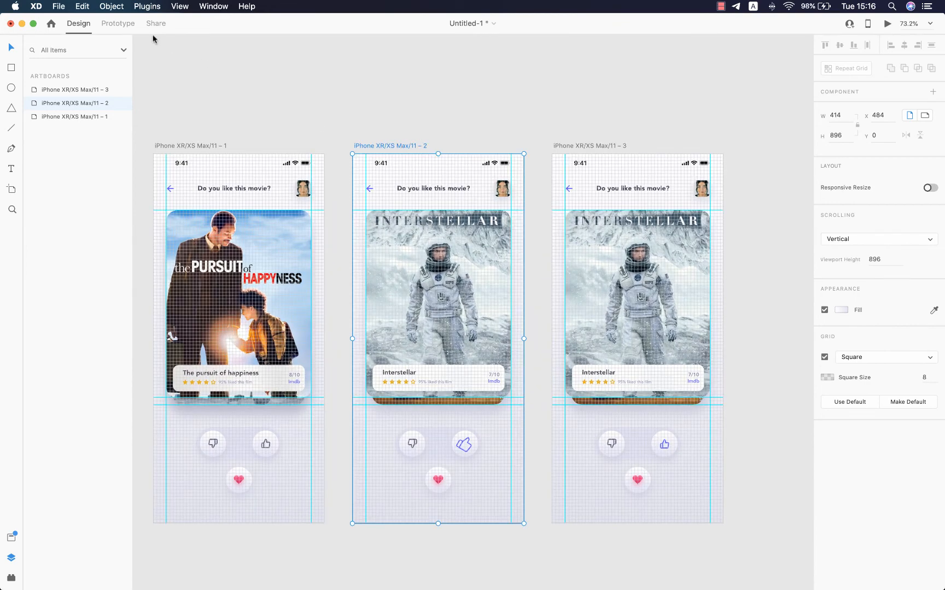
Wire artboard 2 to 3 with Time trigger, Auto-Animate, Bounce, 0.3 s, then preview
left_click(118, 23)
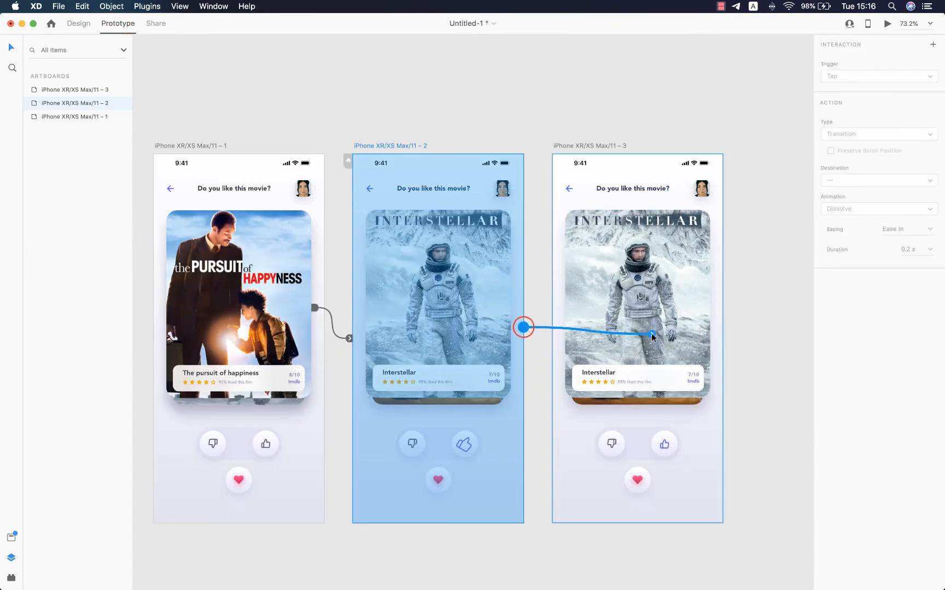
left_click(877, 76)
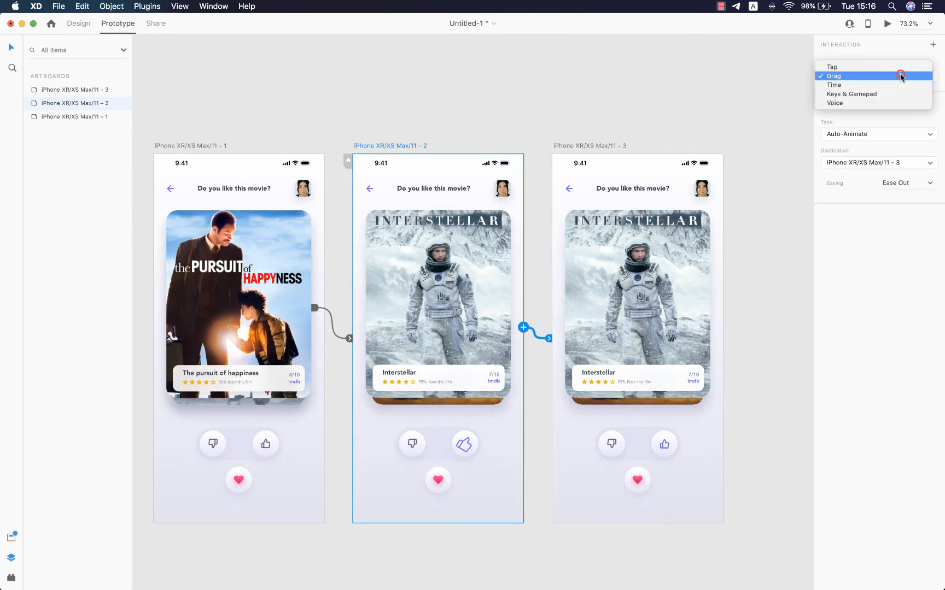
left_click(833, 84)
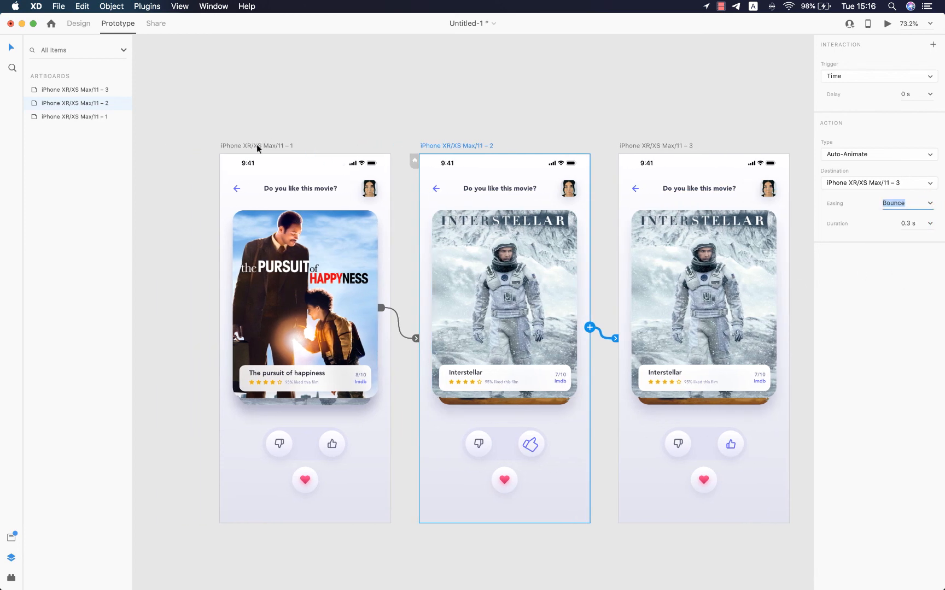
left_click(886, 24)
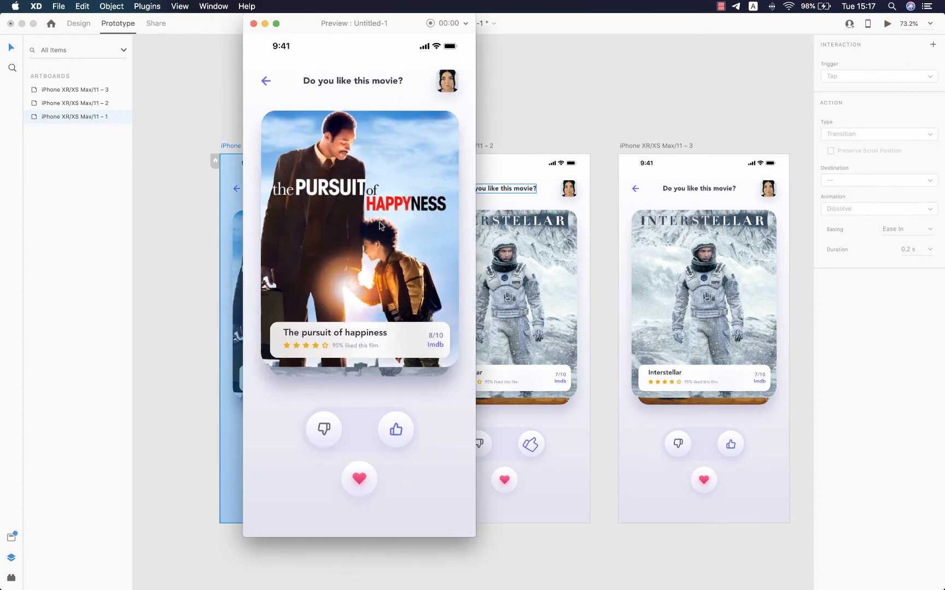
Swipe the Pursuit of Happyness card to reach Interstellar, then close the preview
left_click(395, 429)
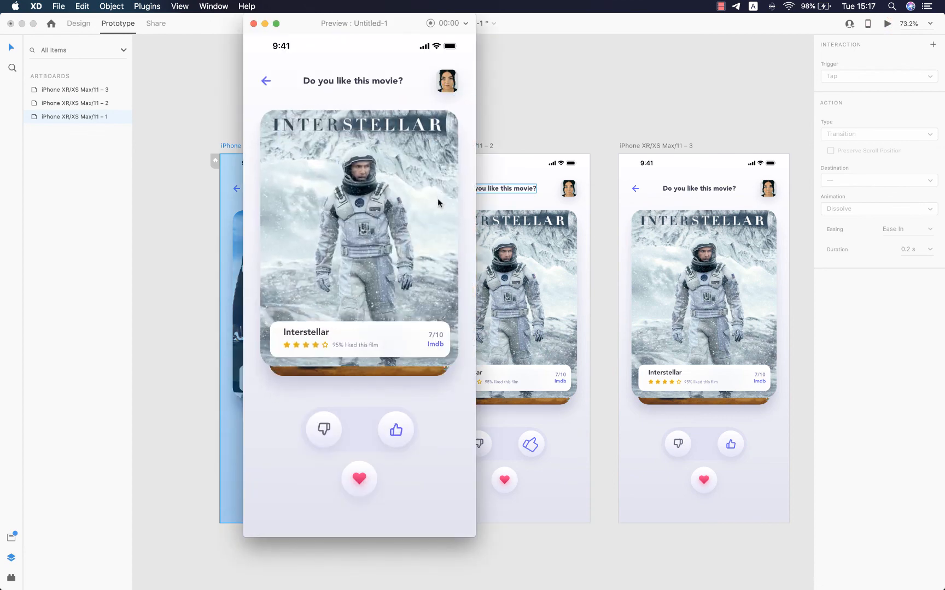
mouse_move(386, 167)
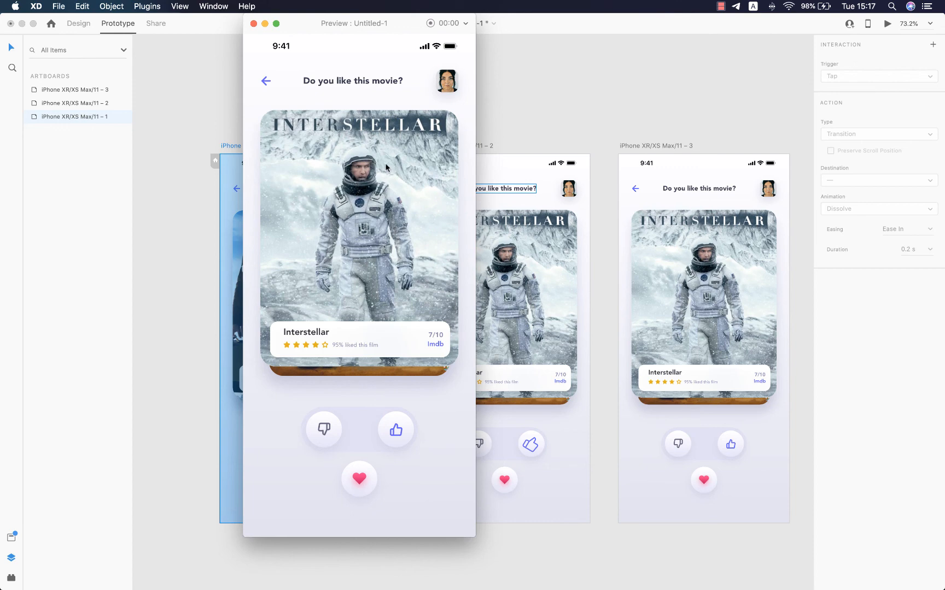
mouse_move(263, 25)
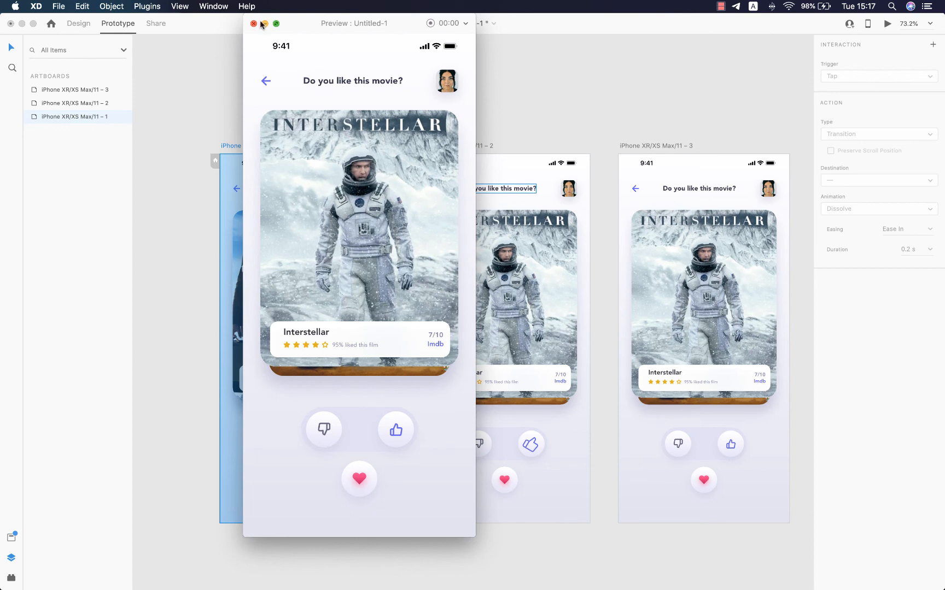
left_click(254, 23)
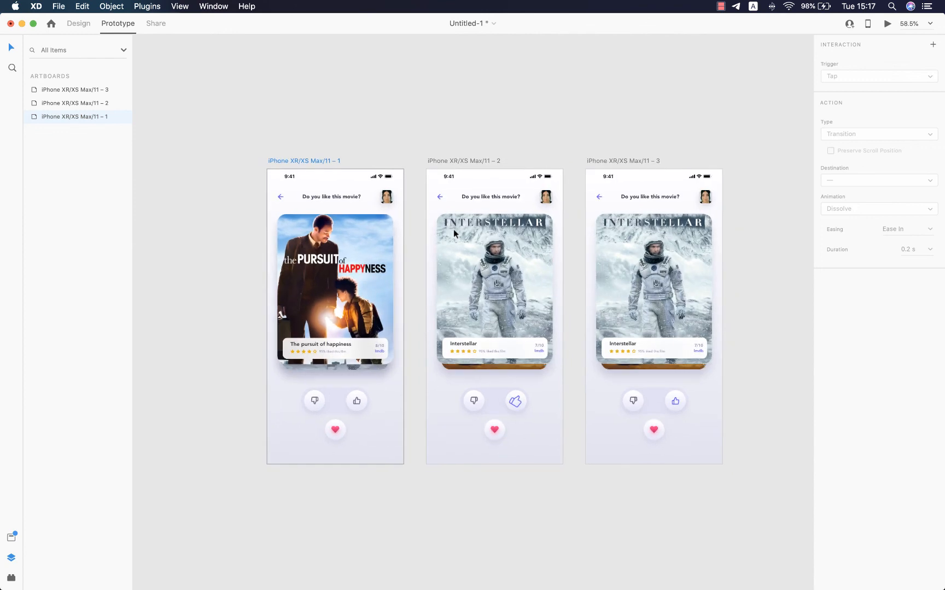